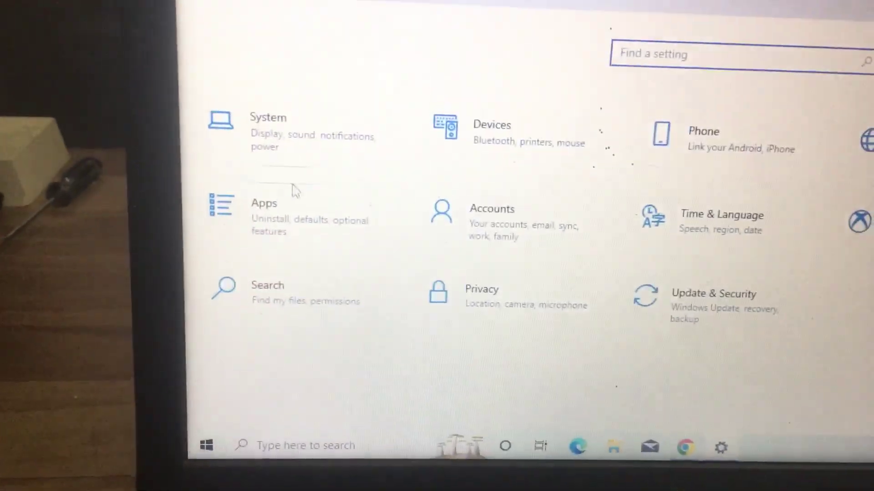
# Reach the Default apps page and bring up the web browser app choices (Edge current).
pyautogui.click(264, 204)
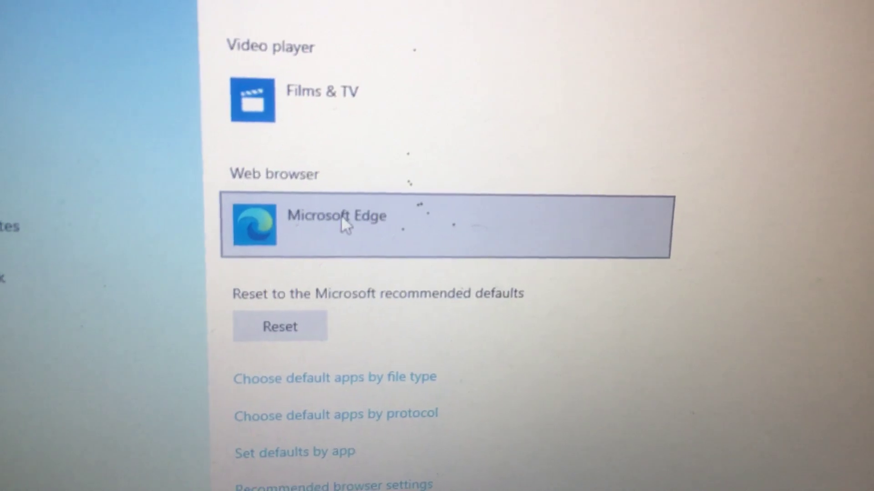
pyautogui.click(338, 226)
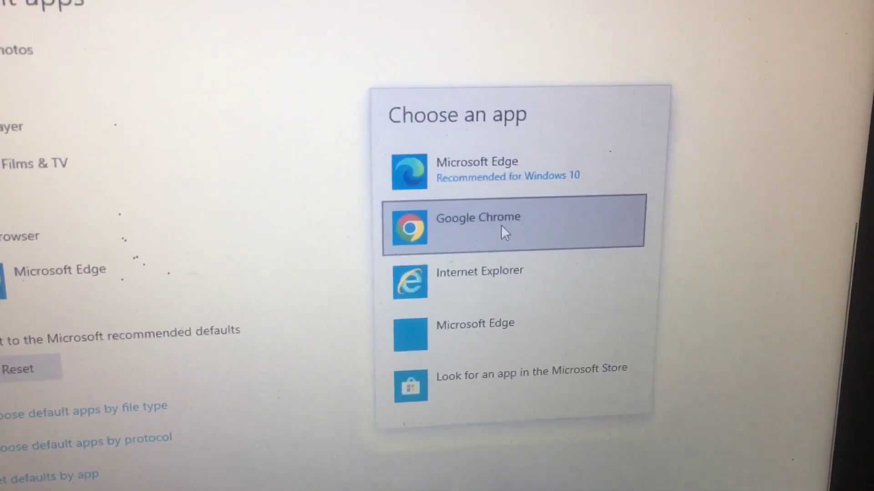
# Set Google Chrome as the default web browser, confirming Switch anyway over Edge.
pyautogui.click(476, 224)
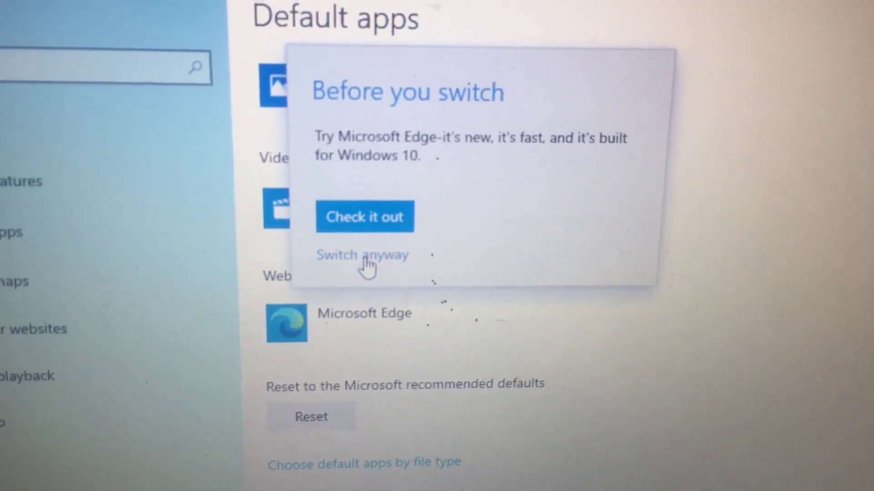
pyautogui.click(362, 256)
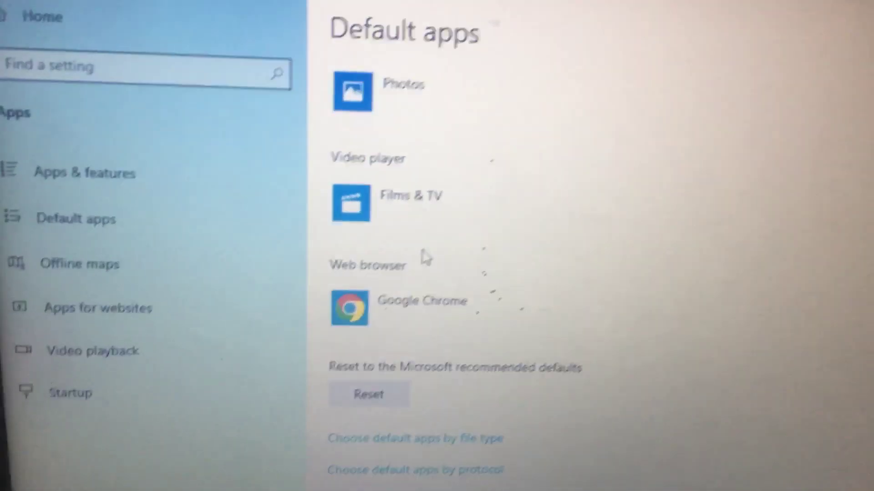